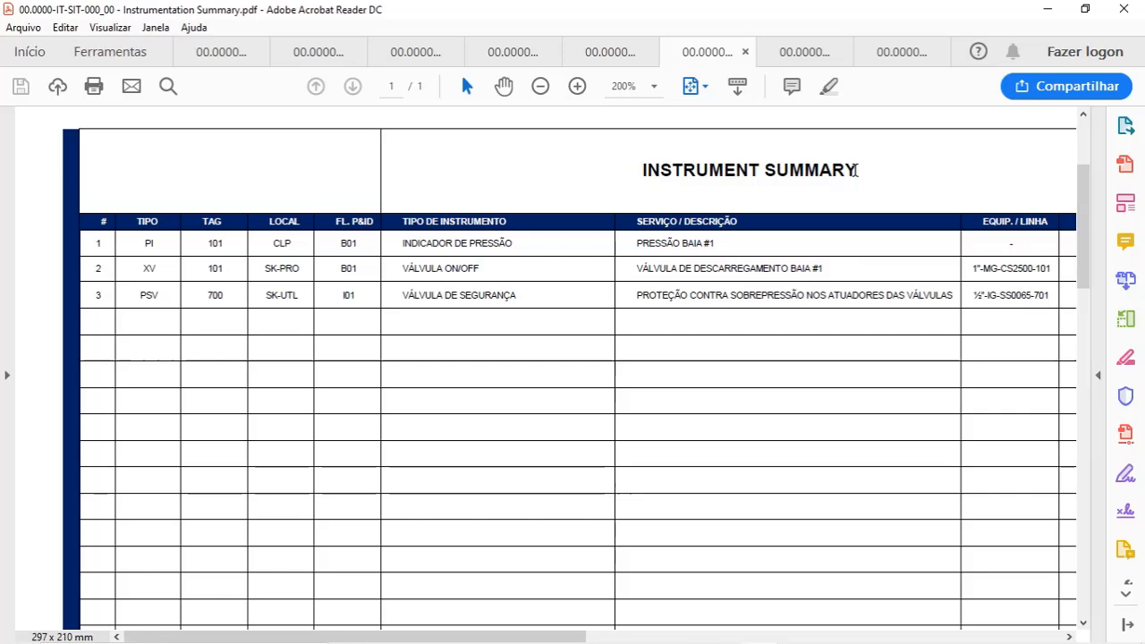
mouse_move(736, 186)
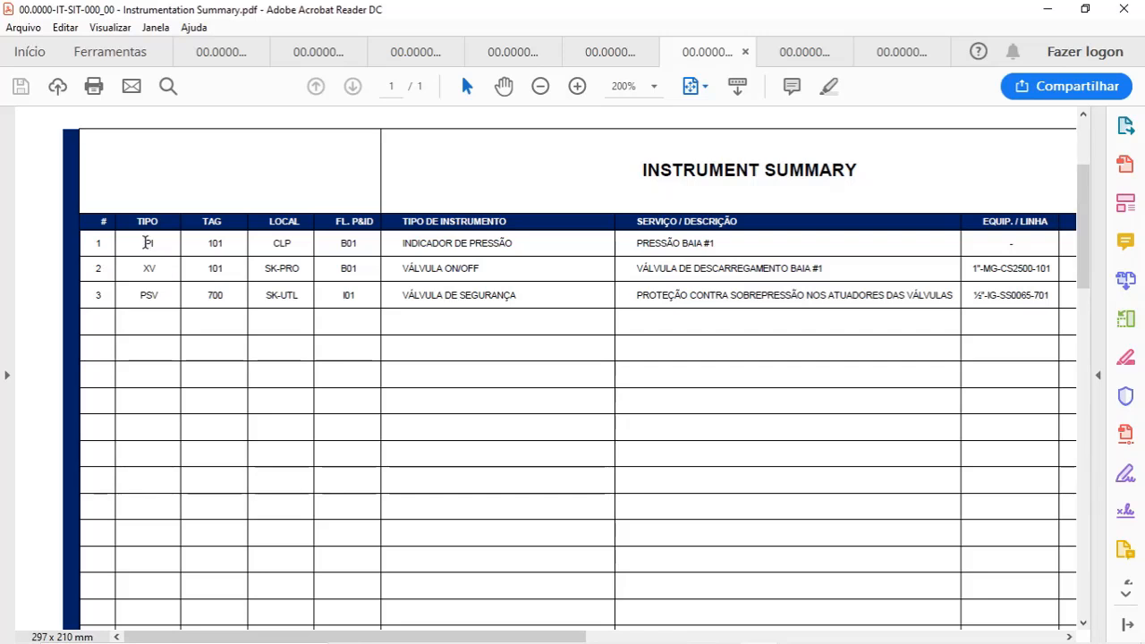
mouse_move(214, 242)
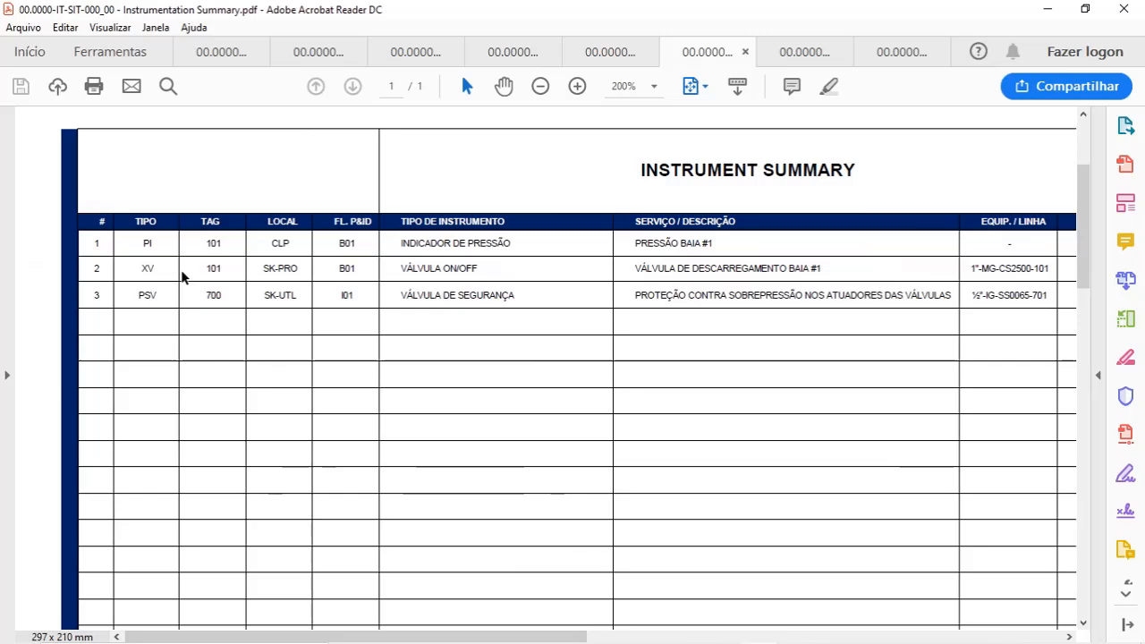
mouse_move(427, 271)
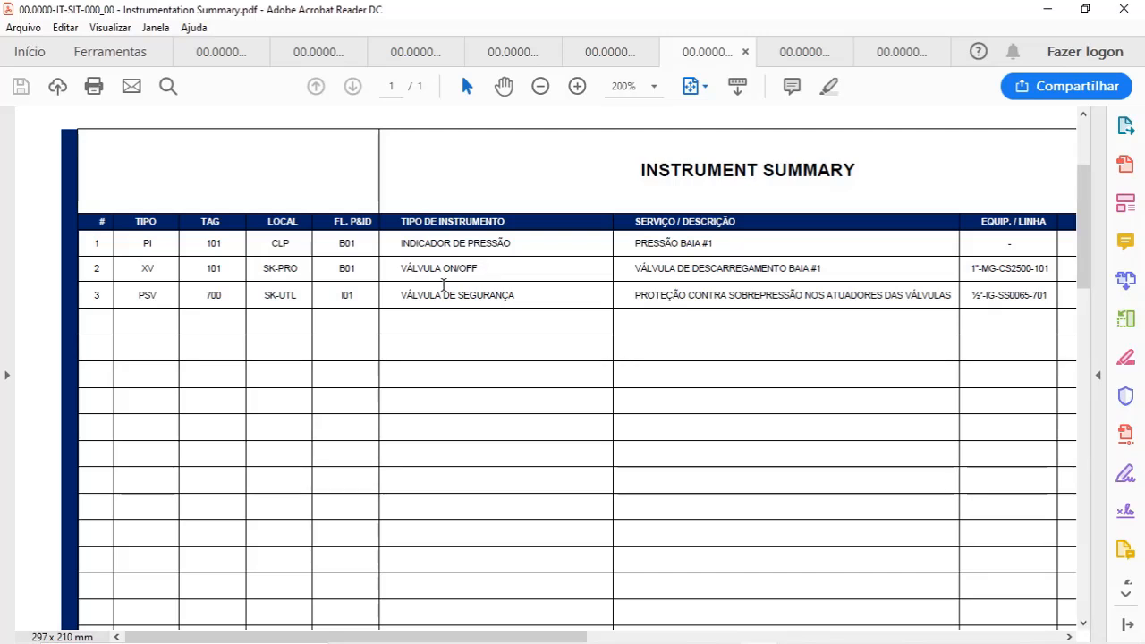
mouse_move(177, 301)
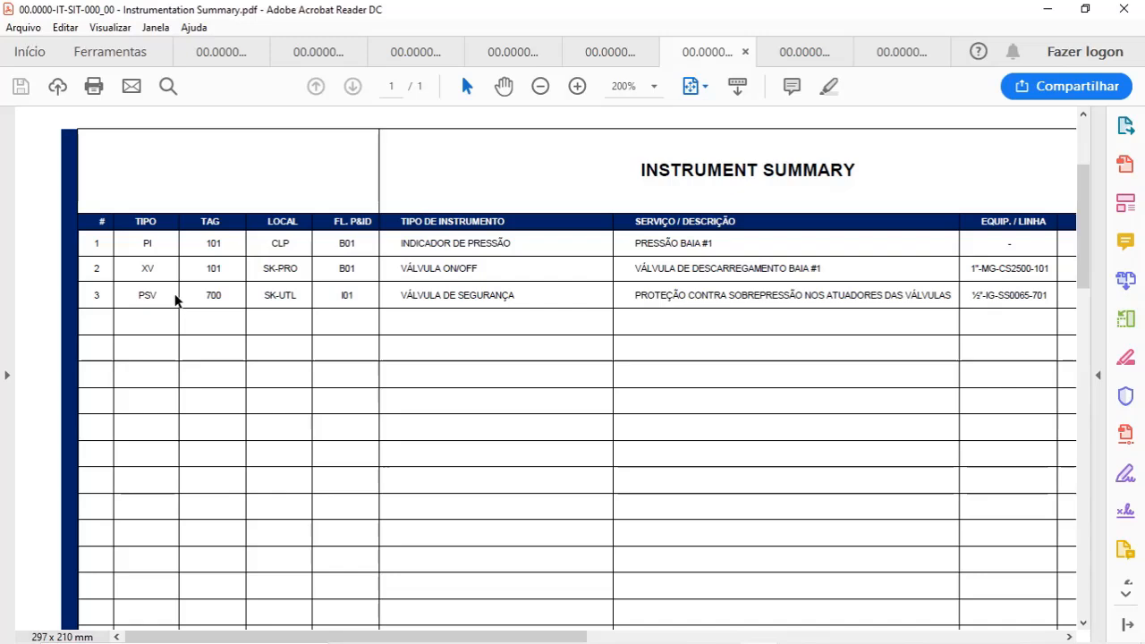
mouse_move(433, 292)
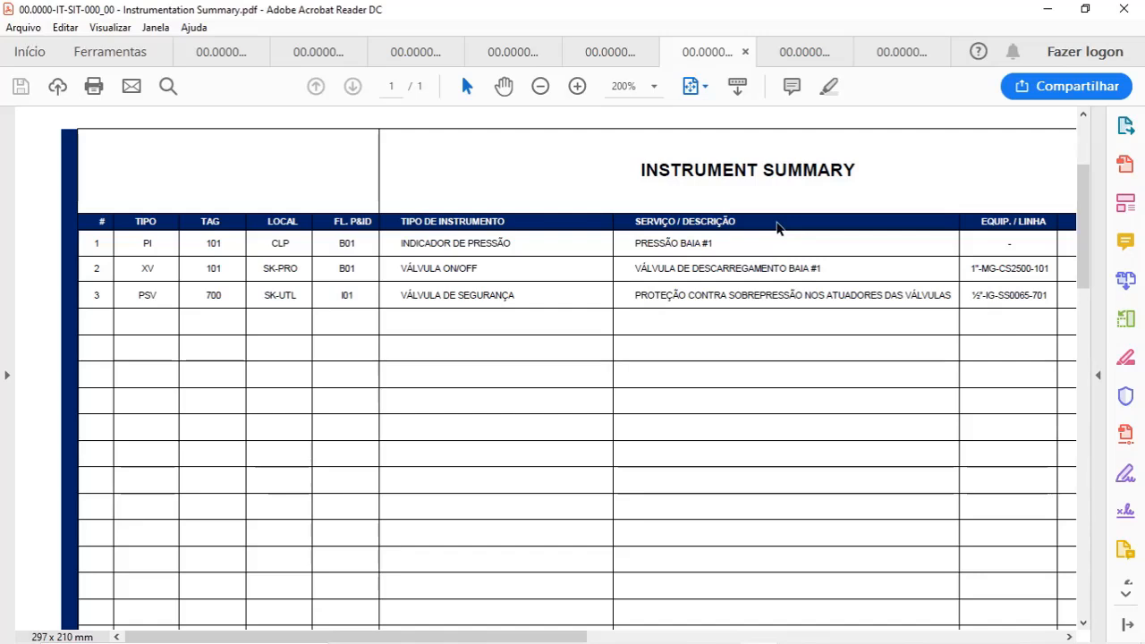
mouse_move(750, 299)
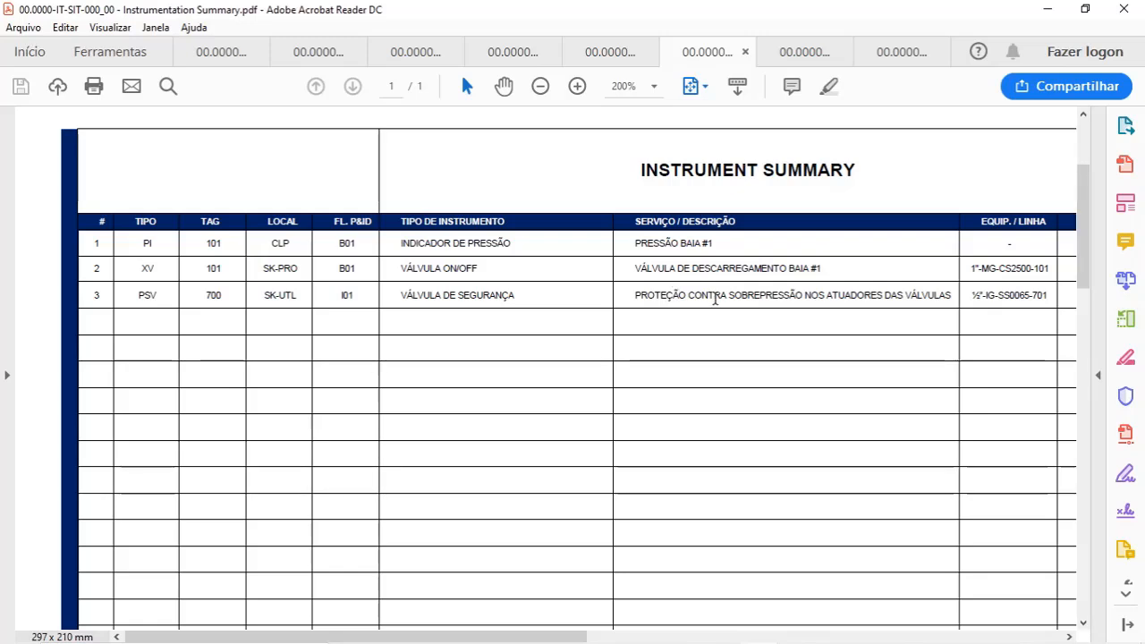
scroll(right, 3)
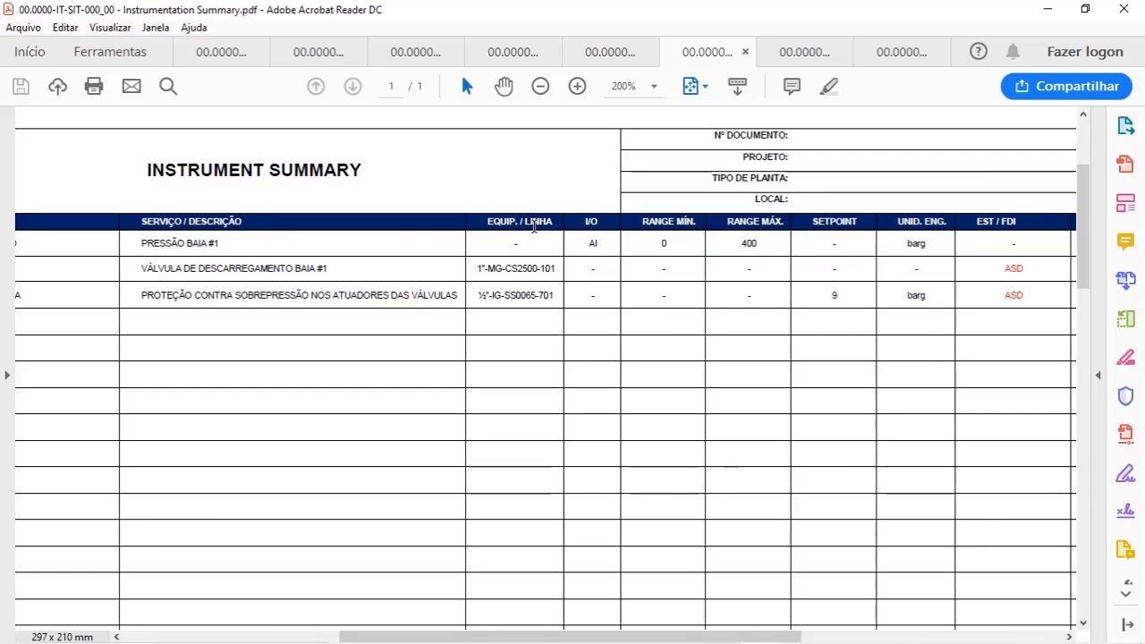
mouse_move(525, 280)
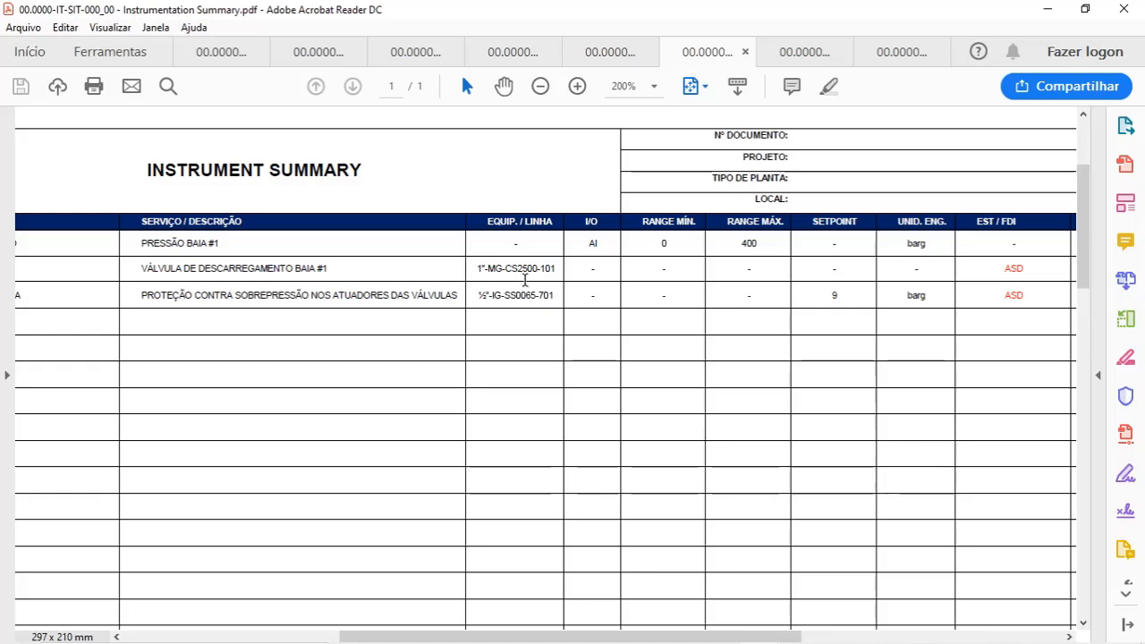
mouse_move(662, 257)
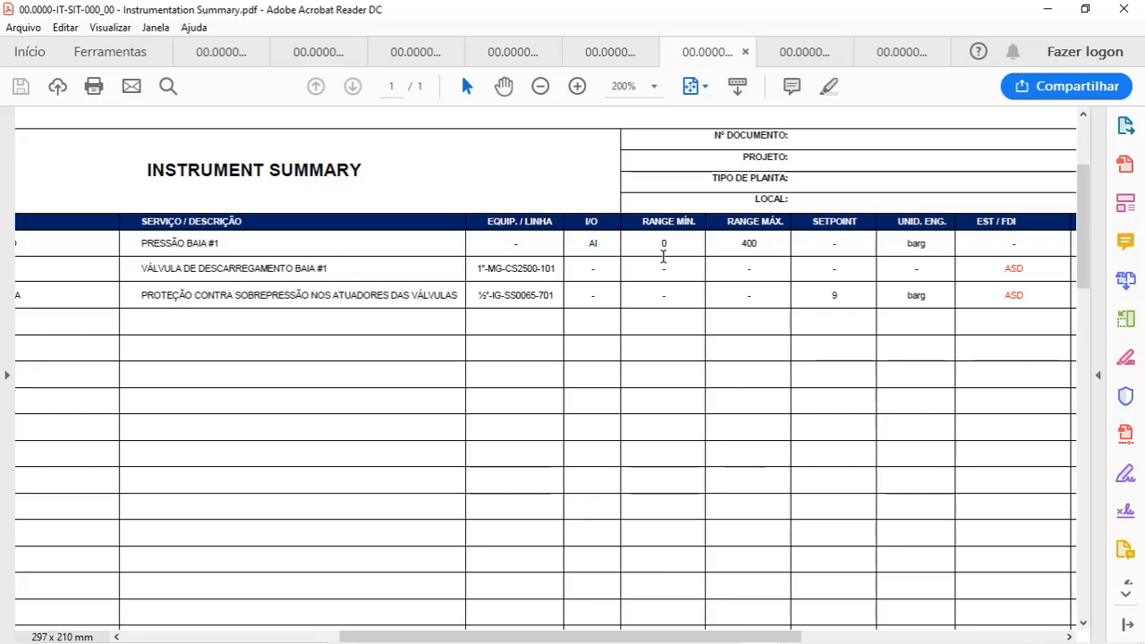
mouse_move(858, 226)
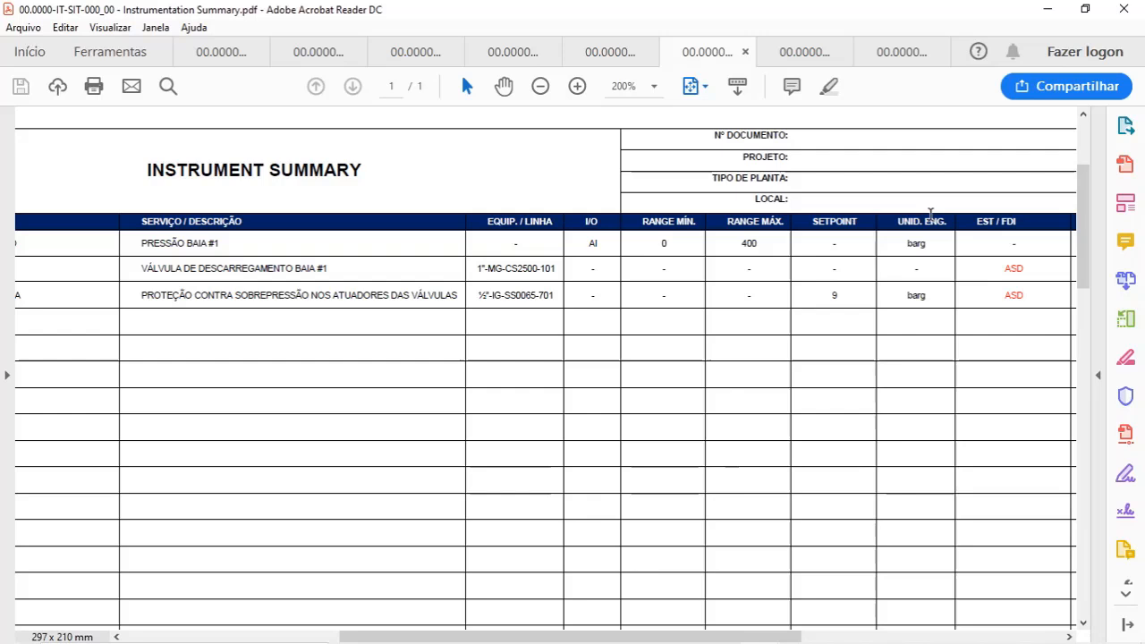
mouse_move(808, 296)
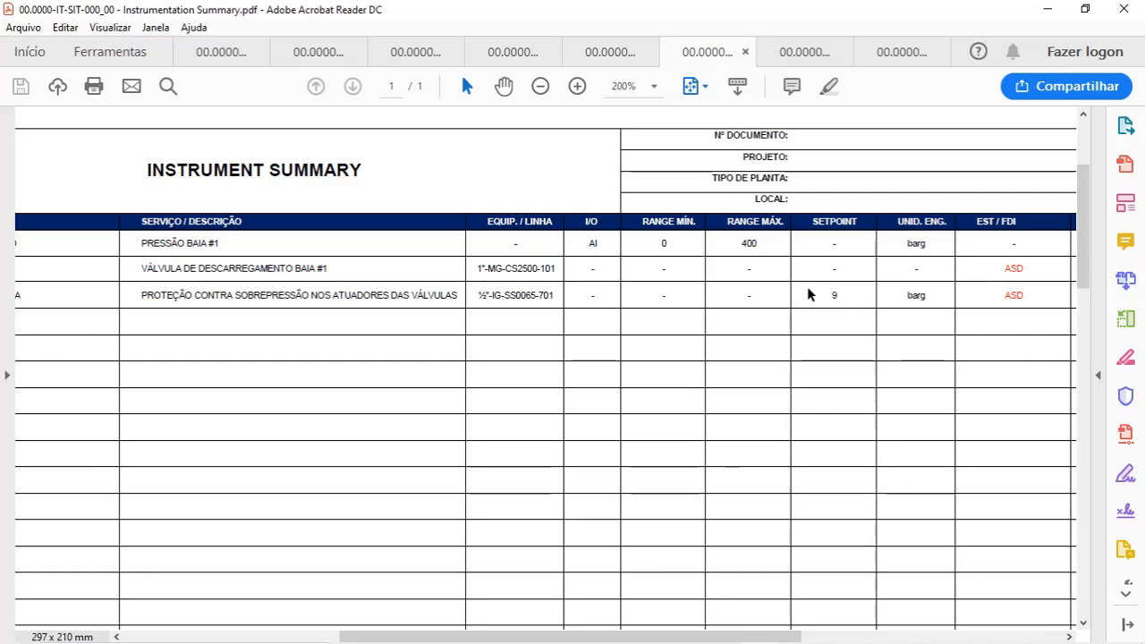
scroll(right, 3)
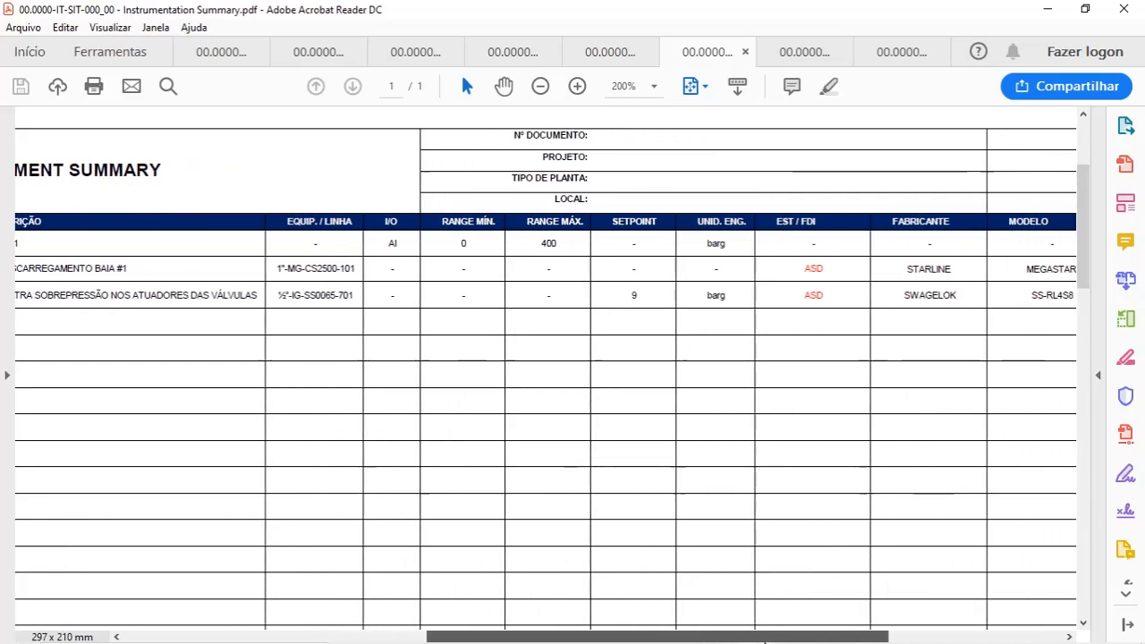
scroll(right, 3)
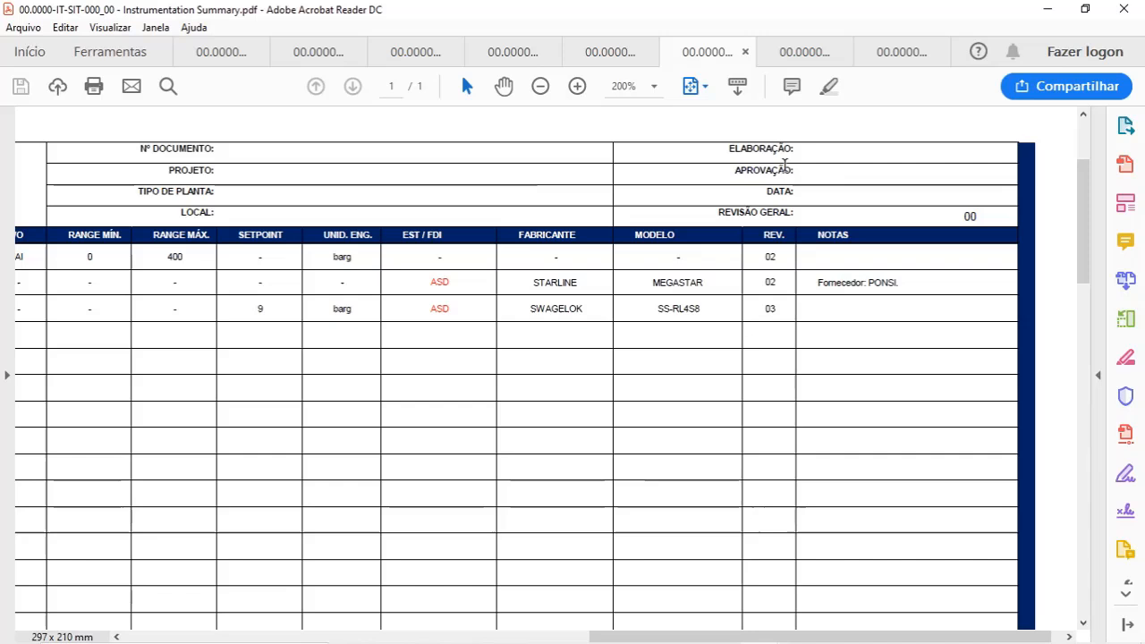
mouse_move(237, 201)
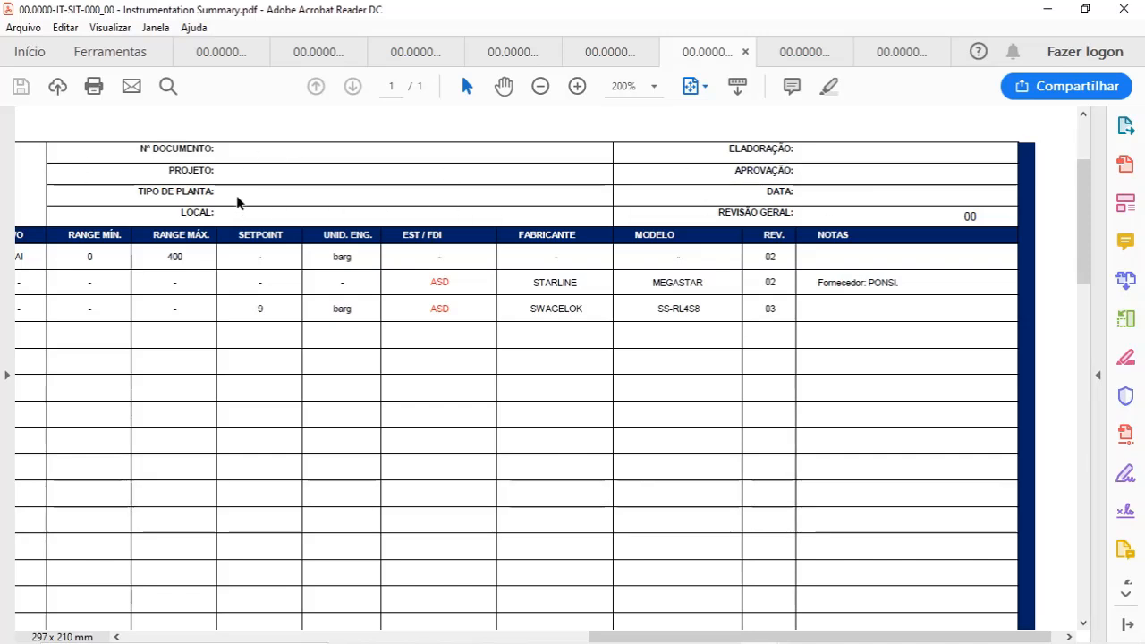
mouse_move(358, 162)
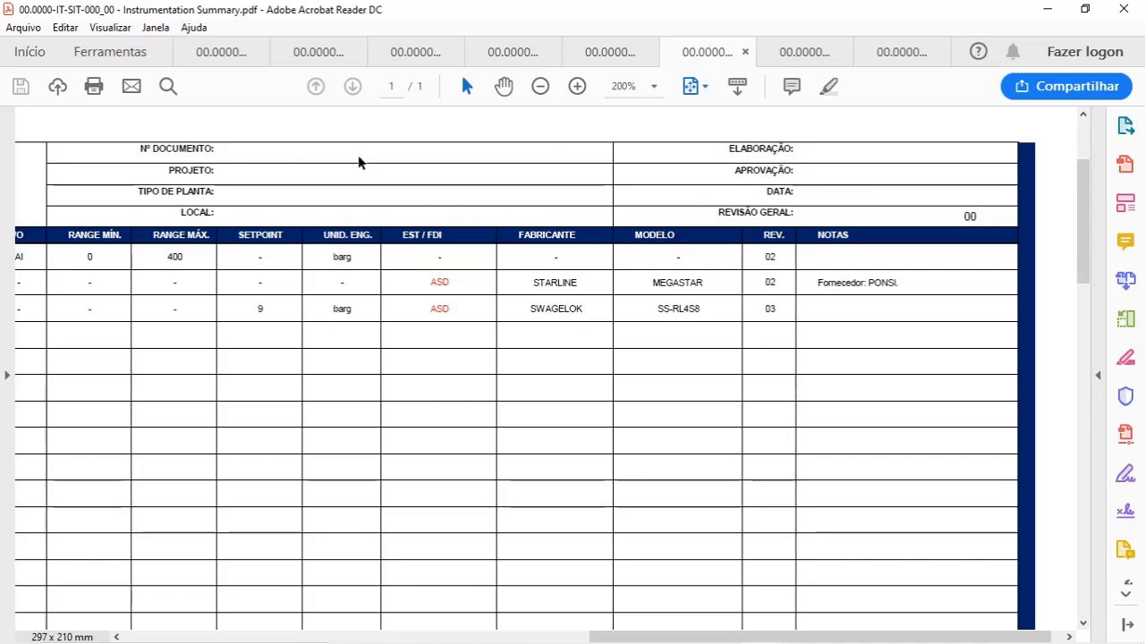
mouse_move(816, 180)
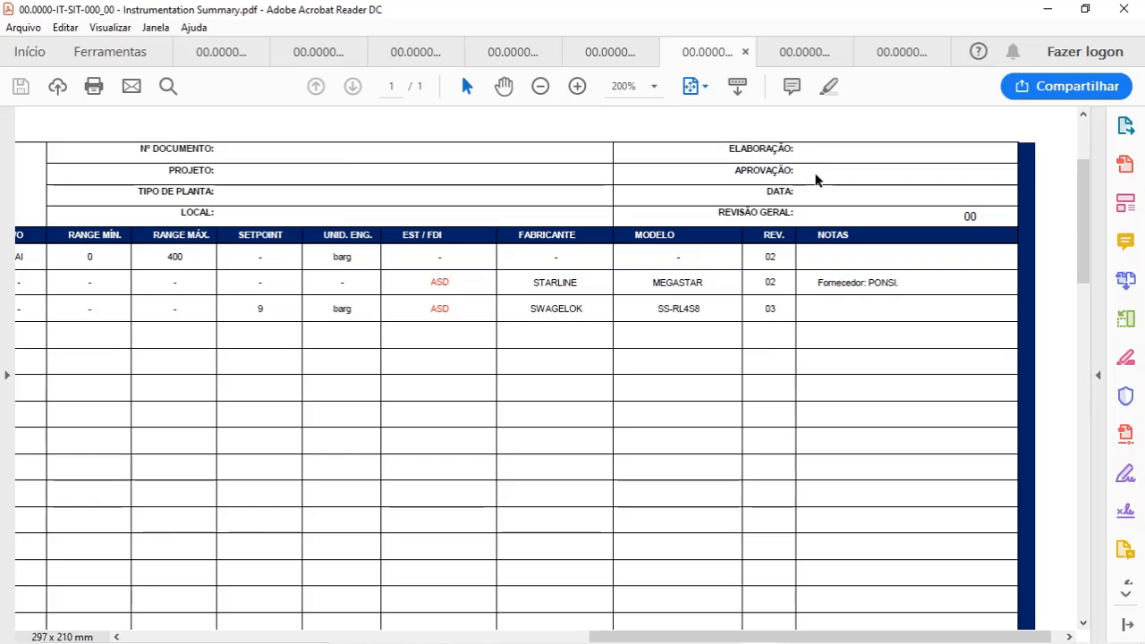
mouse_move(821, 200)
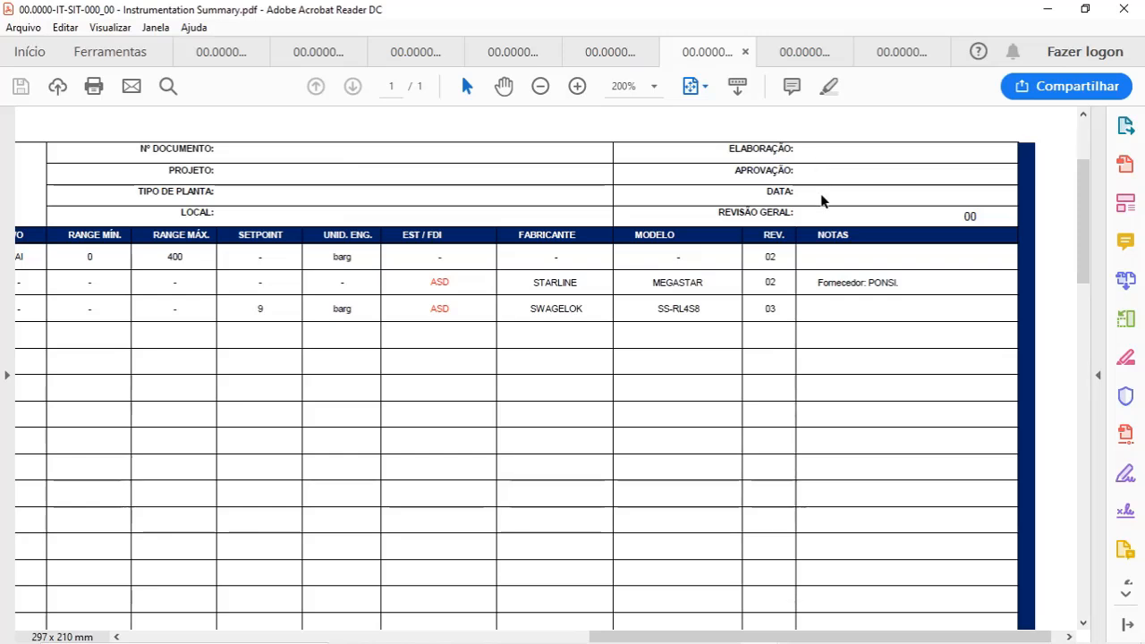
mouse_move(269, 201)
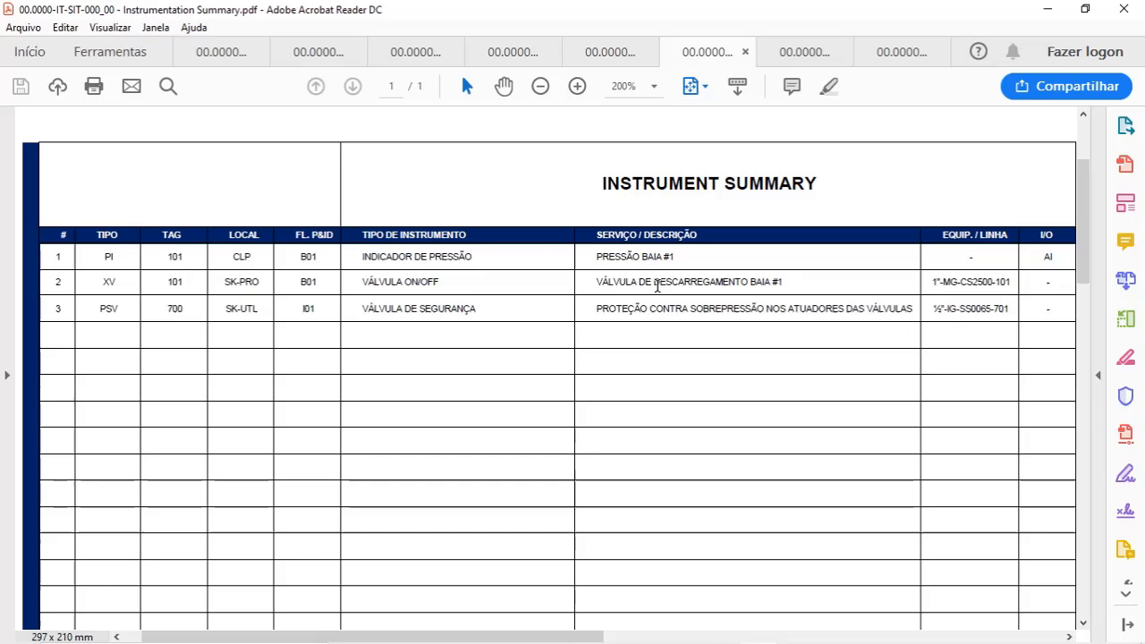
mouse_move(189, 281)
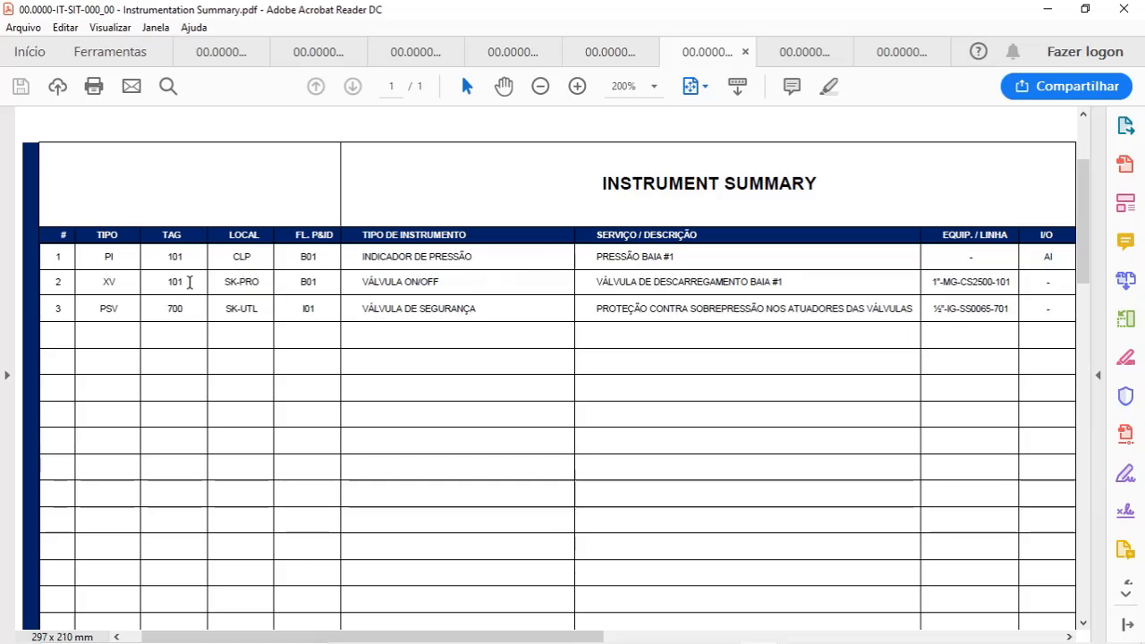
mouse_move(329, 493)
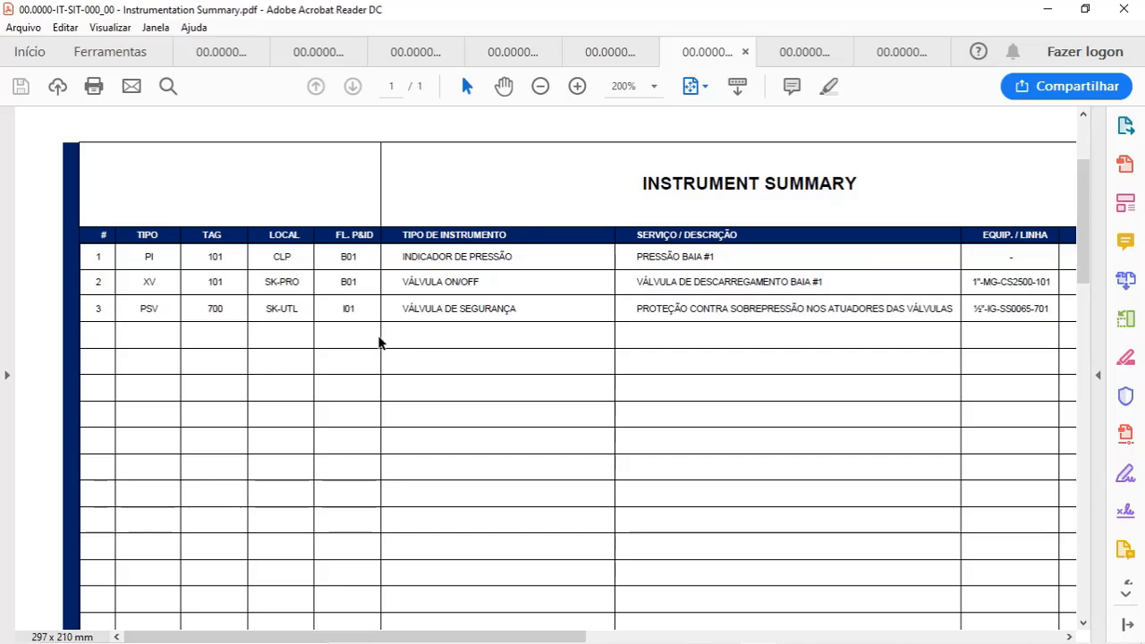
mouse_move(244, 292)
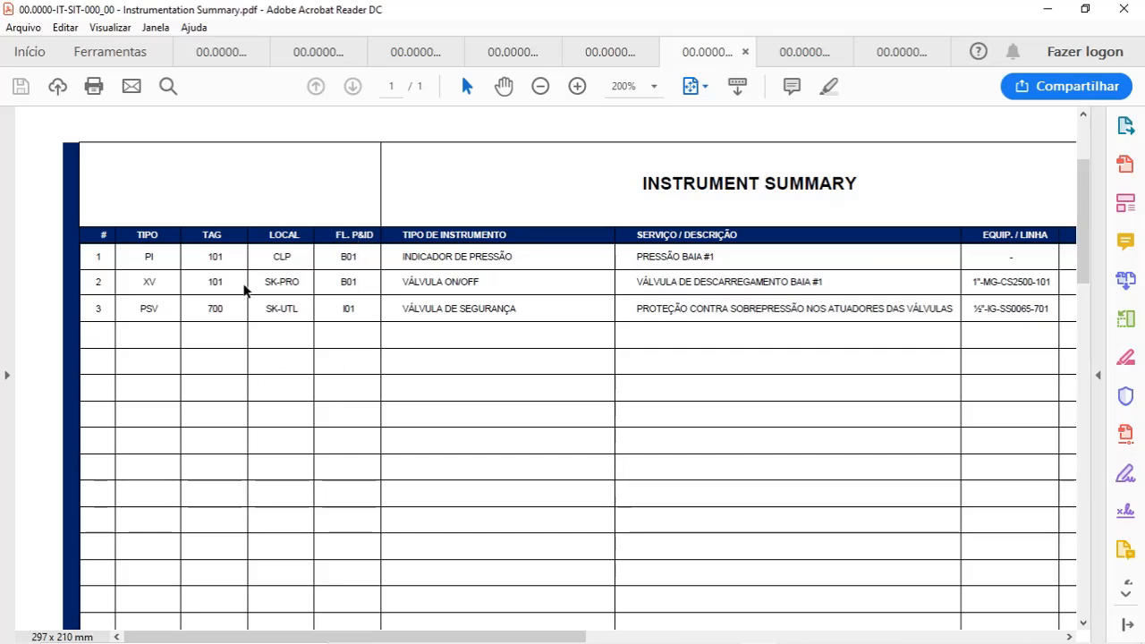